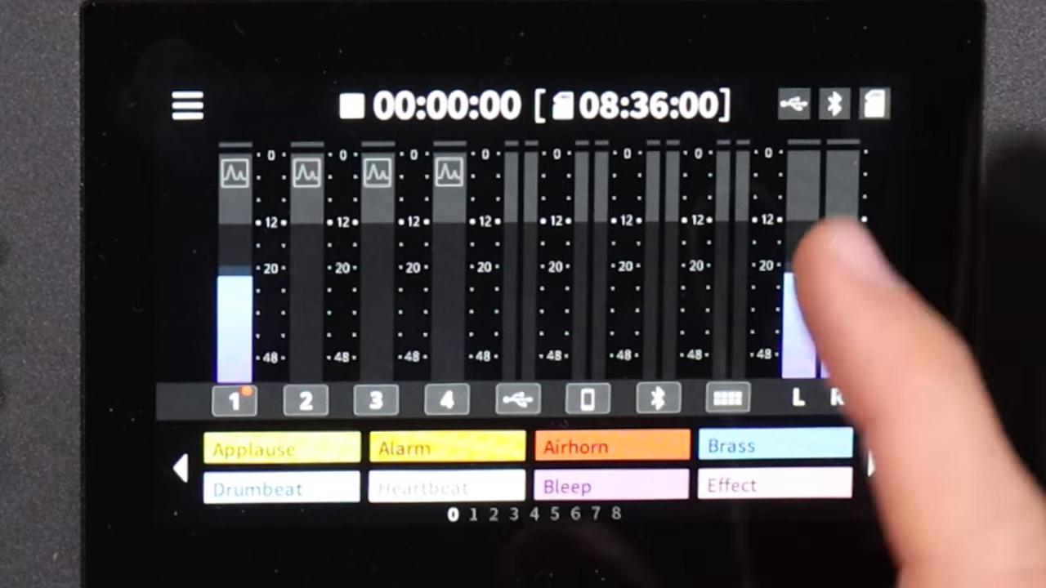
- From the mixer view, visit the Input and Sound Pad pages and return to the main Menu
click(186, 107)
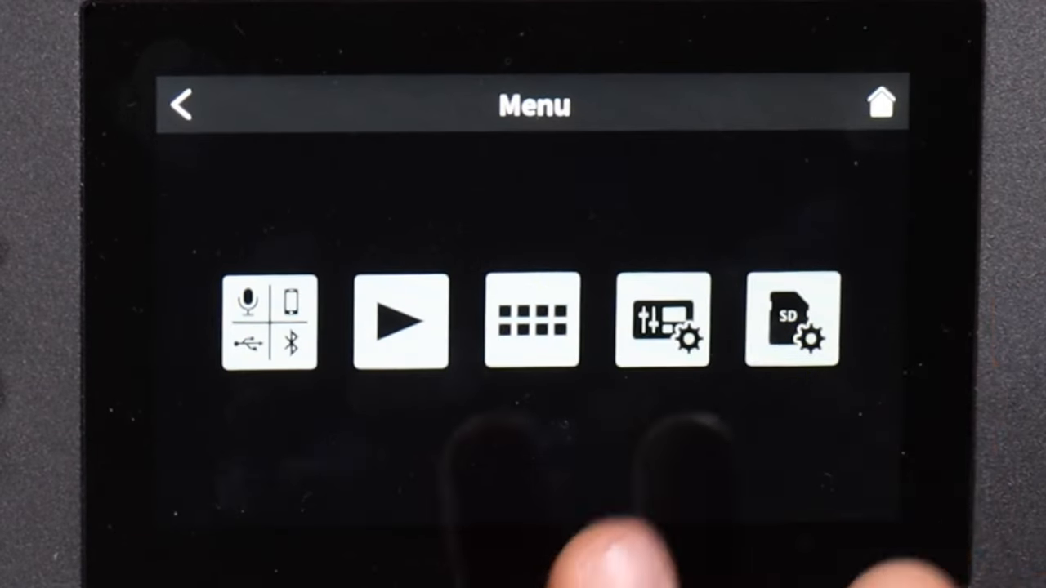
click(268, 332)
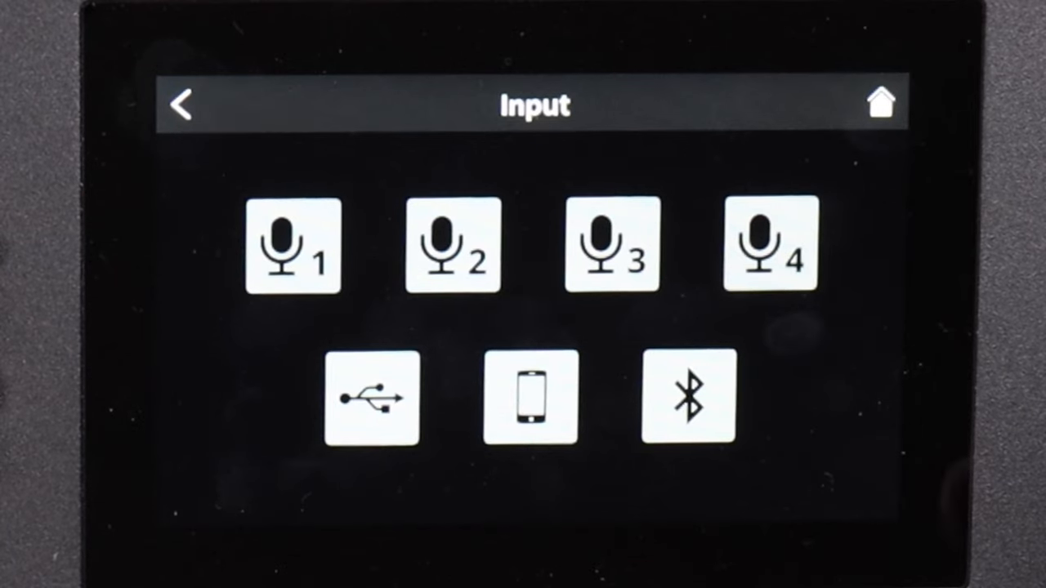
click(181, 106)
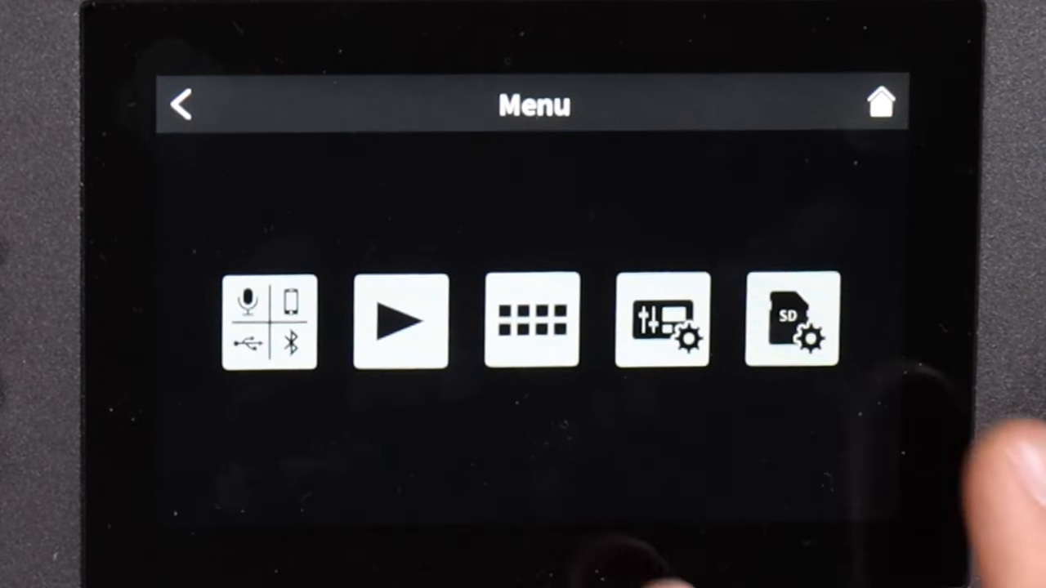
click(399, 327)
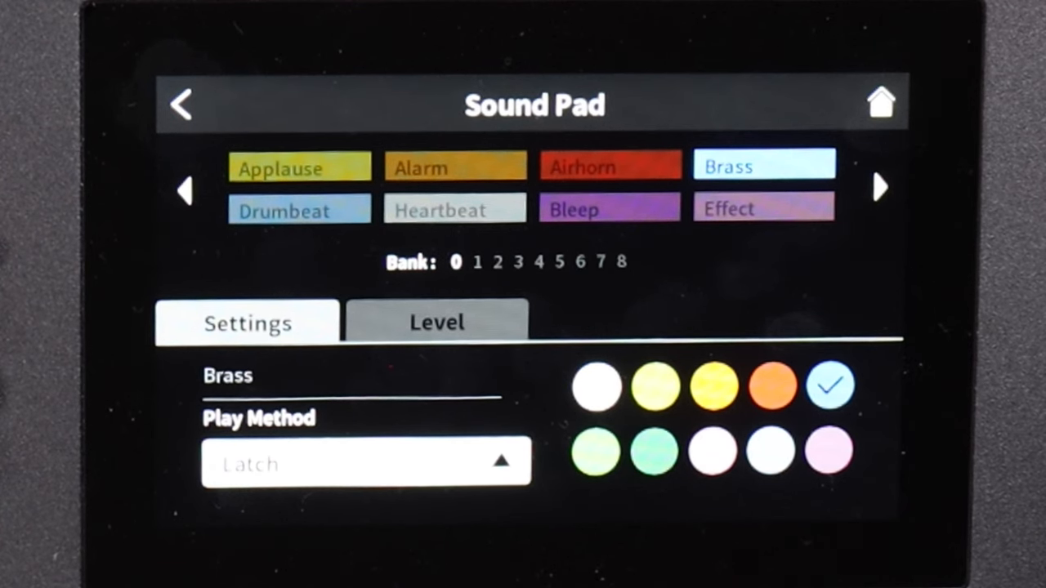
click(181, 108)
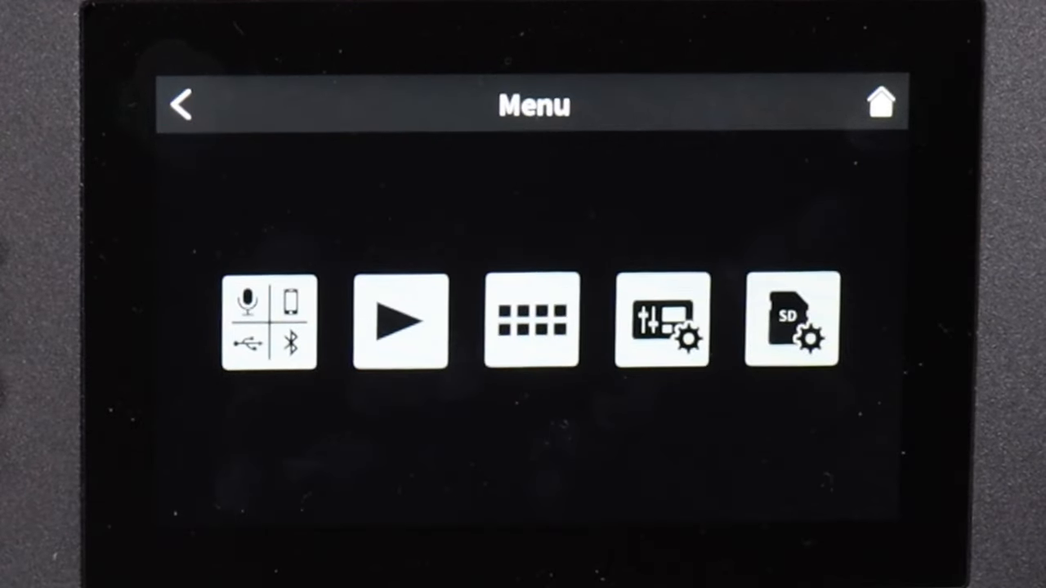
- Enter Hardware Settings, glance at Advanced, then show the Audio Settings page
click(663, 327)
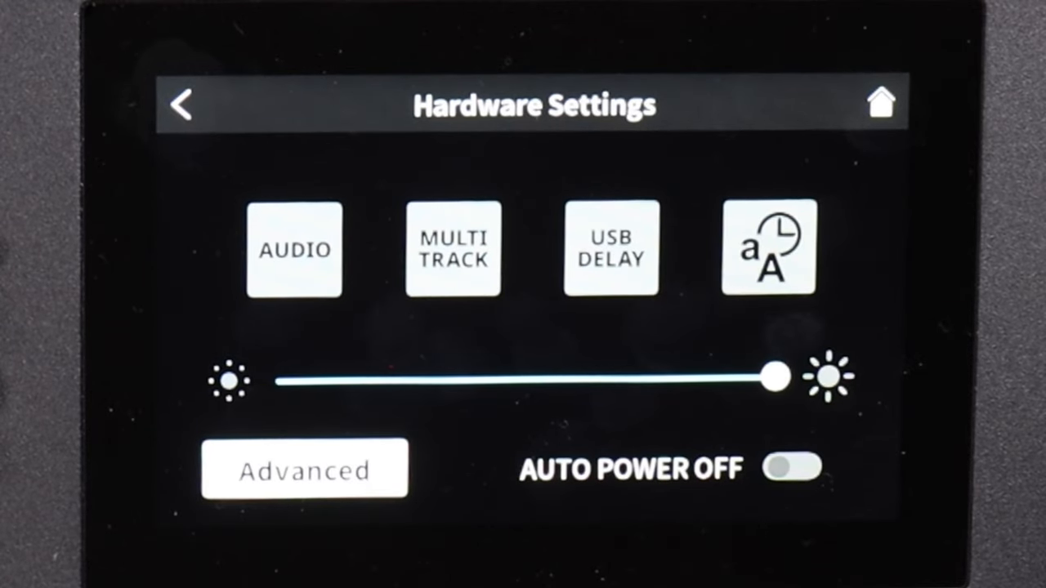
click(301, 467)
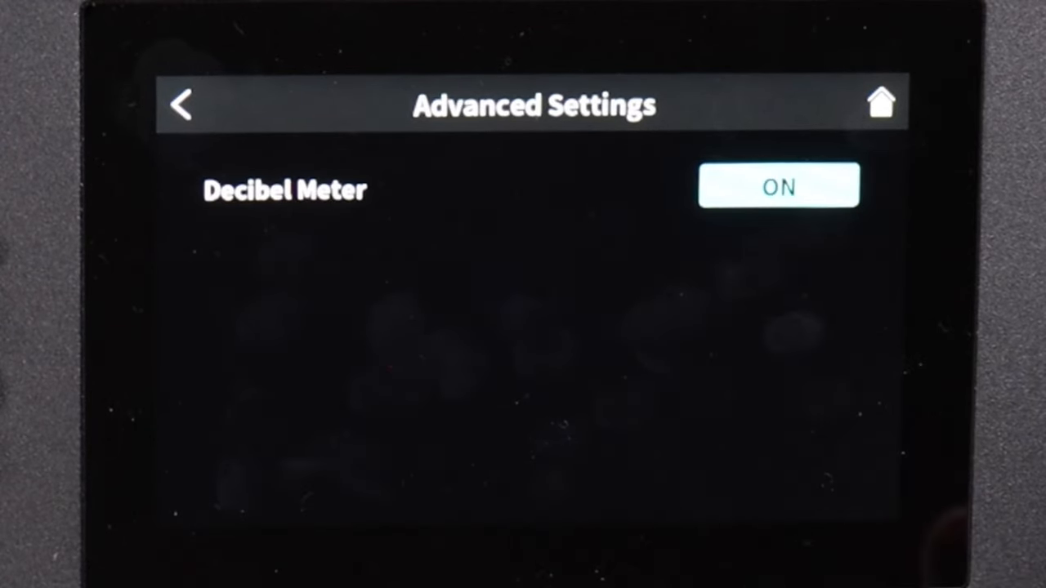
click(185, 106)
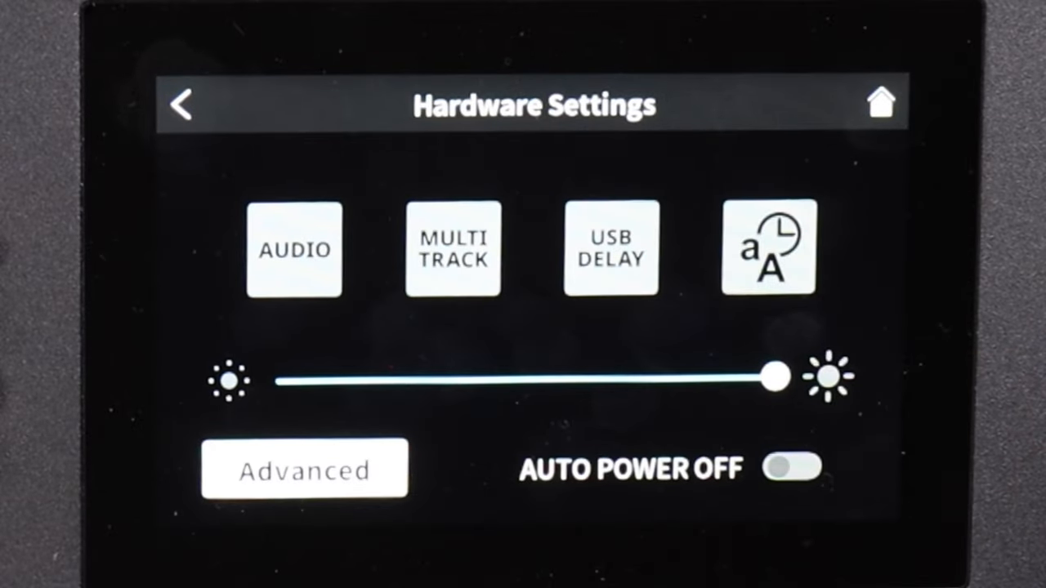
click(296, 248)
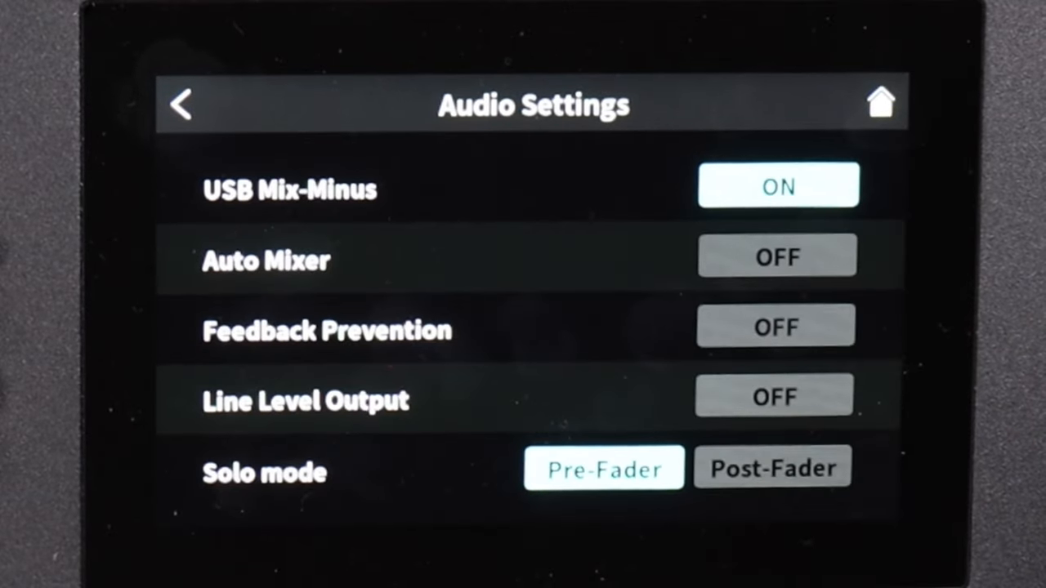